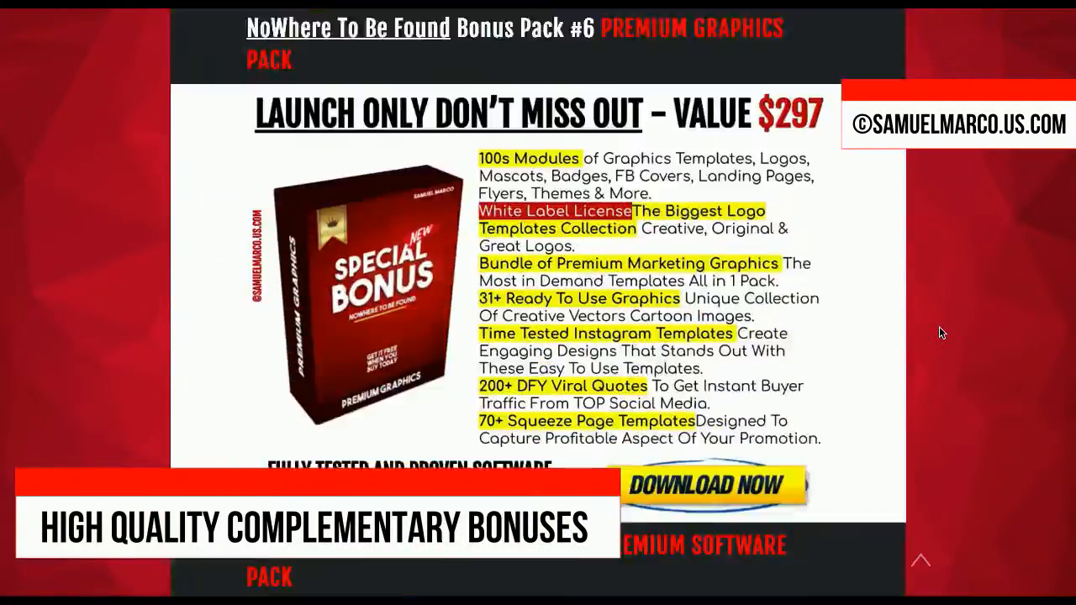
- Open the sample-promo3 project, view its theme choices, and bring up the text box settings
scroll("down", 3)
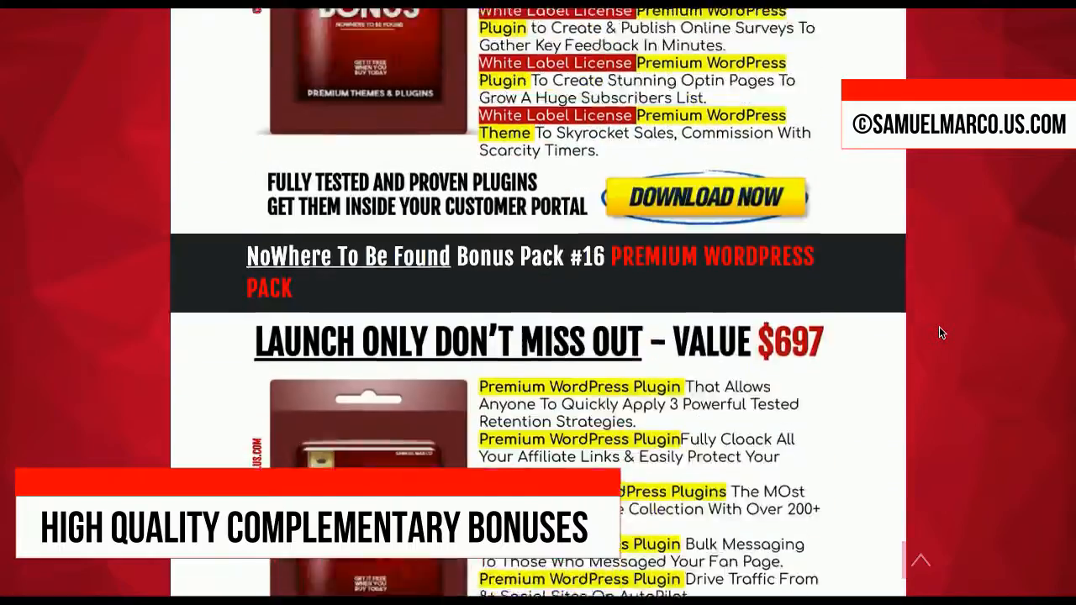
scroll("down", 3)
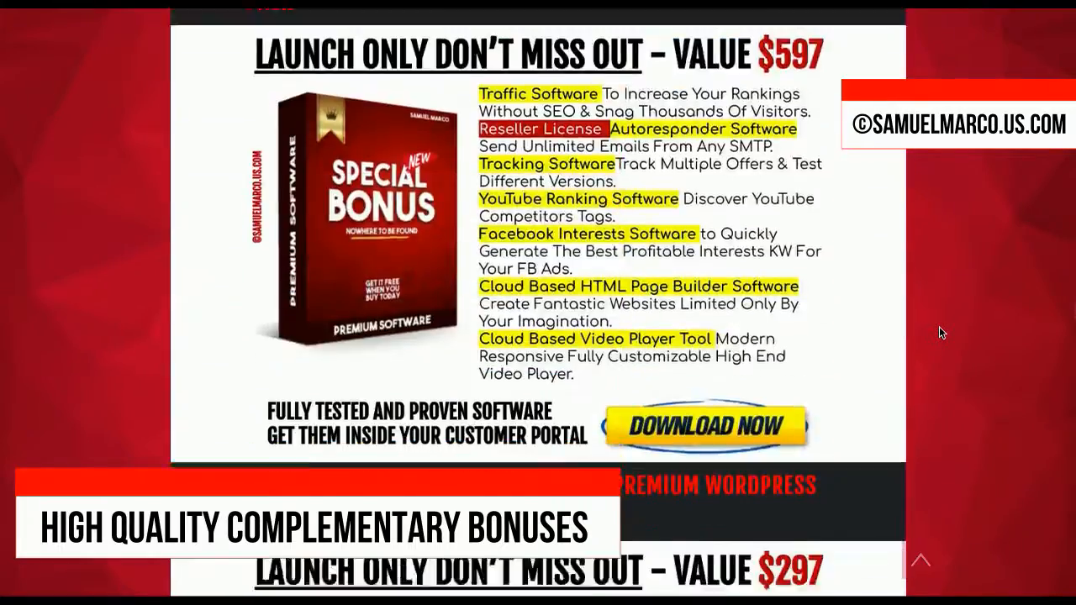
scroll("down", 3)
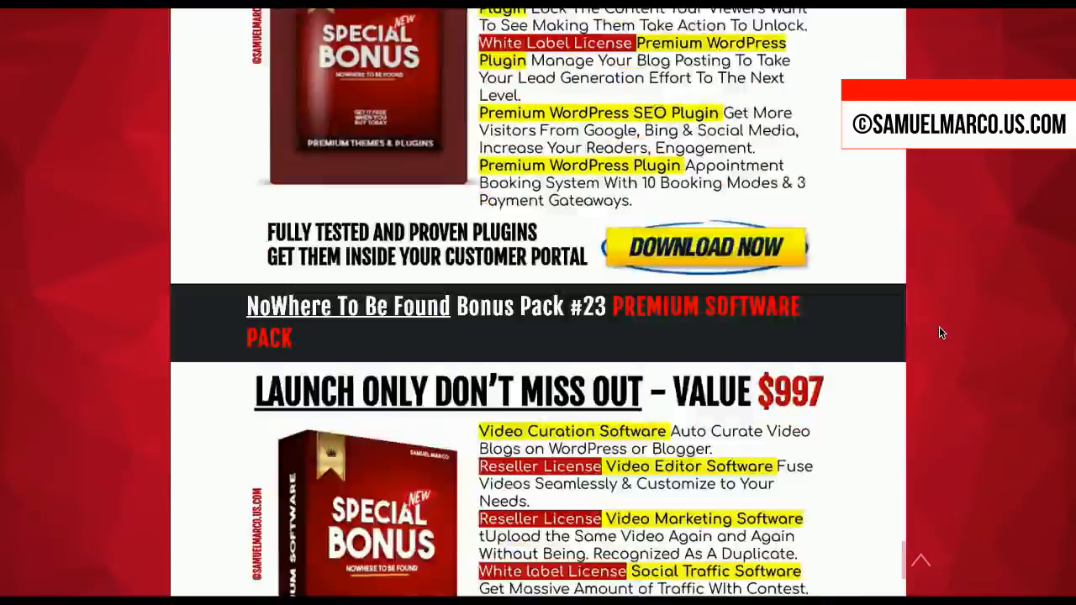
scroll("down", 3)
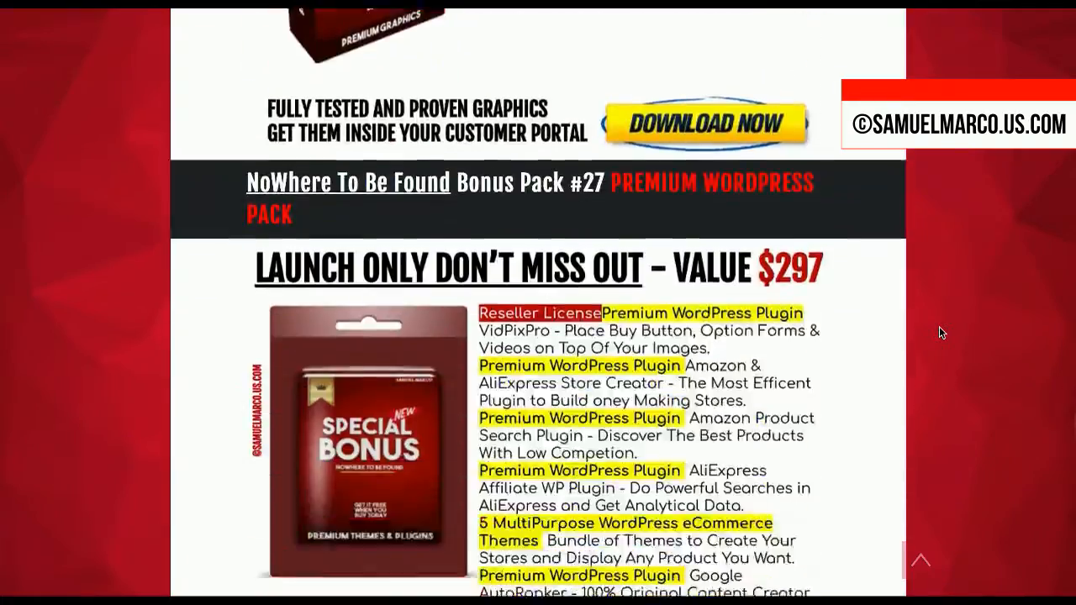
scroll("down", 3)
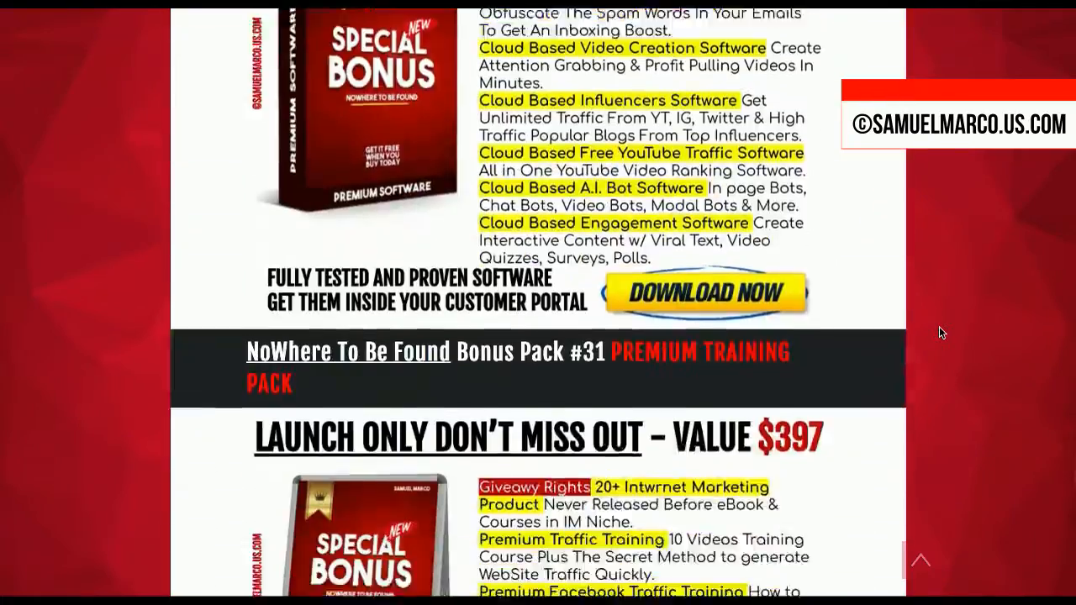
scroll("down", 3)
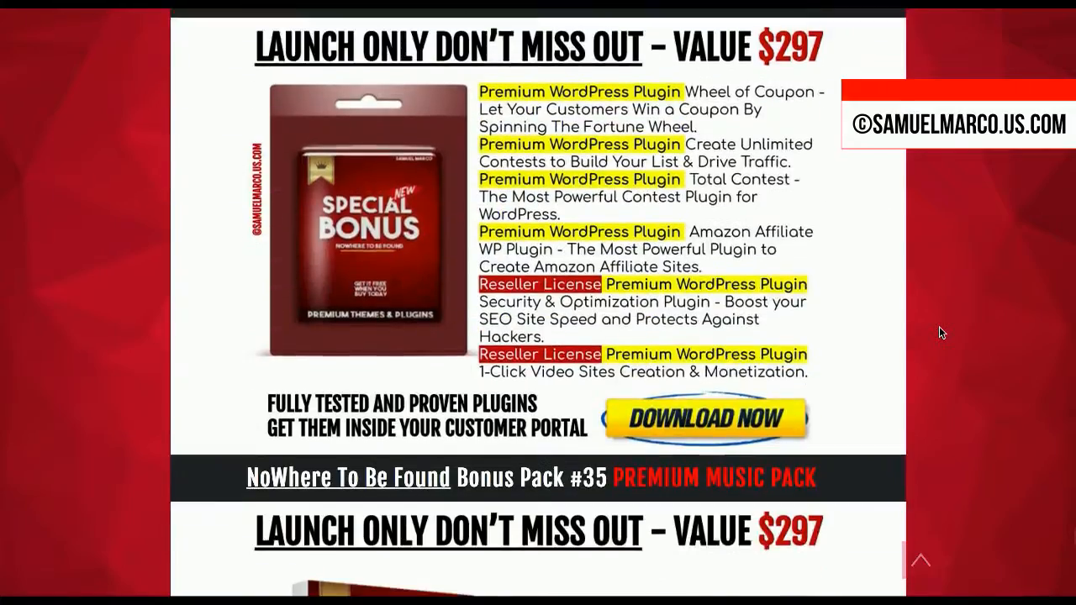
scroll("down", 3)
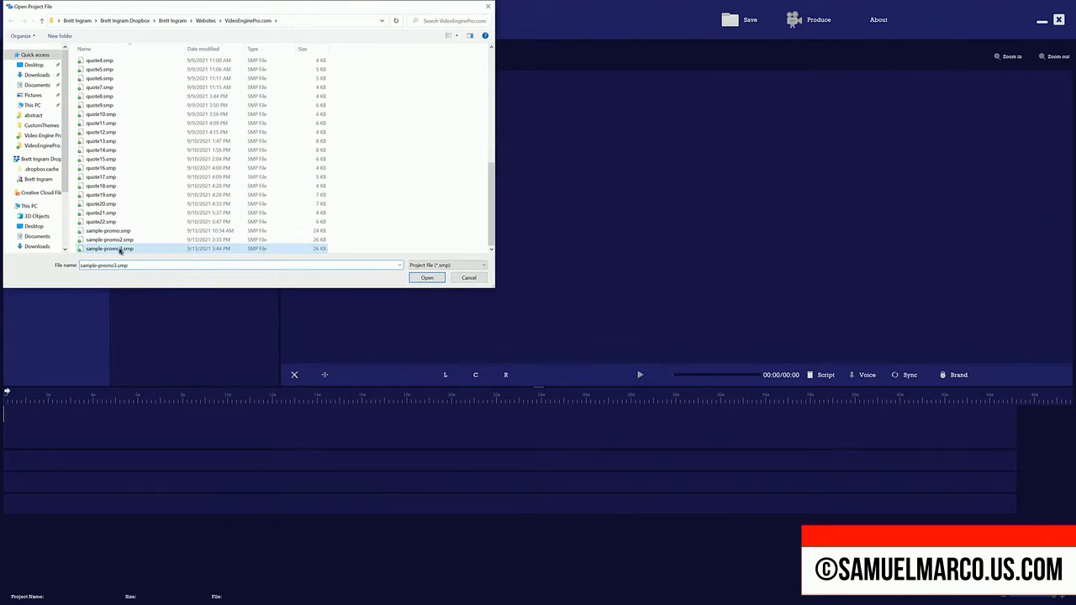
left_click(427, 277)
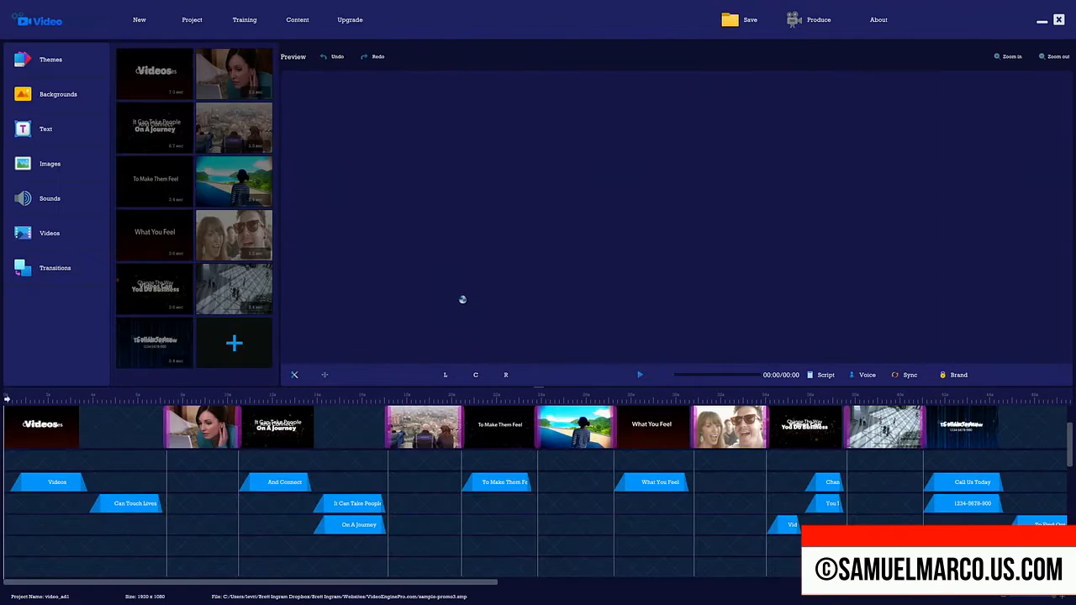
left_click(51, 59)
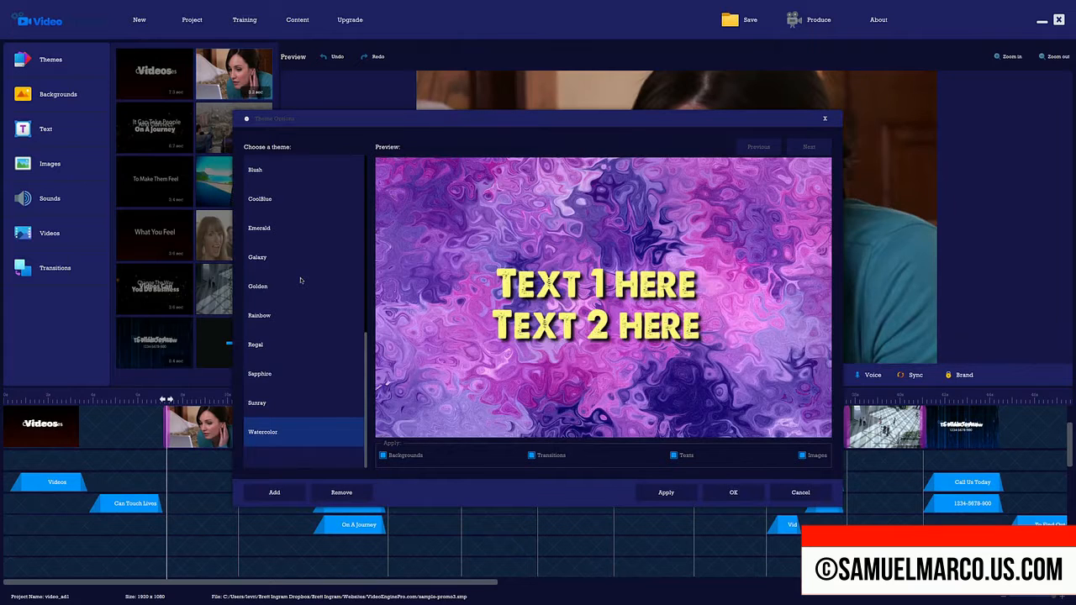
left_click(259, 228)
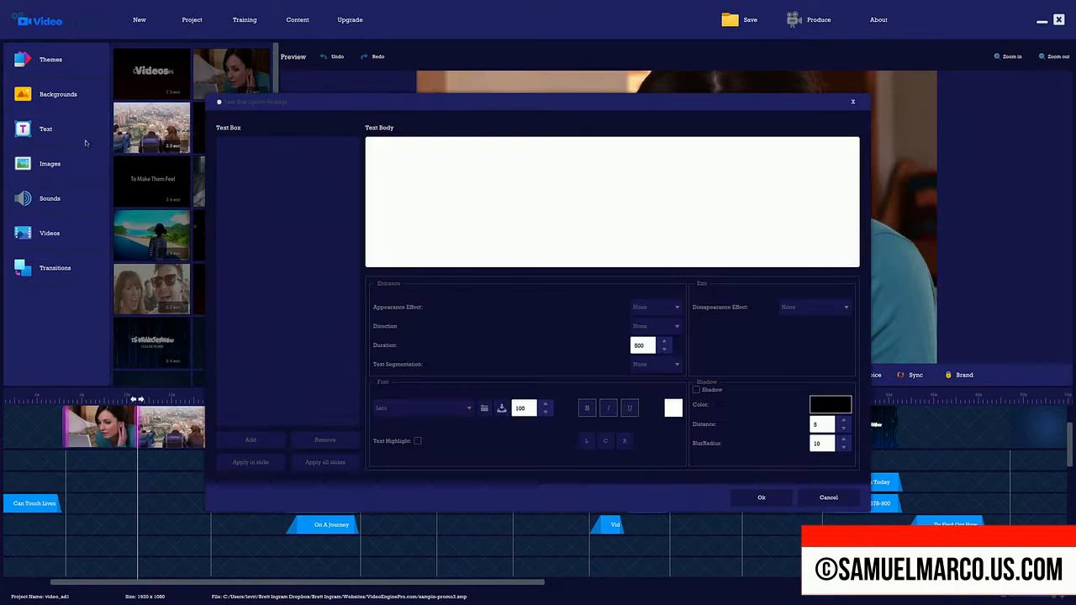
- Add a 'hello' text box, then a gold square image with Fly In appearance
type("hello")
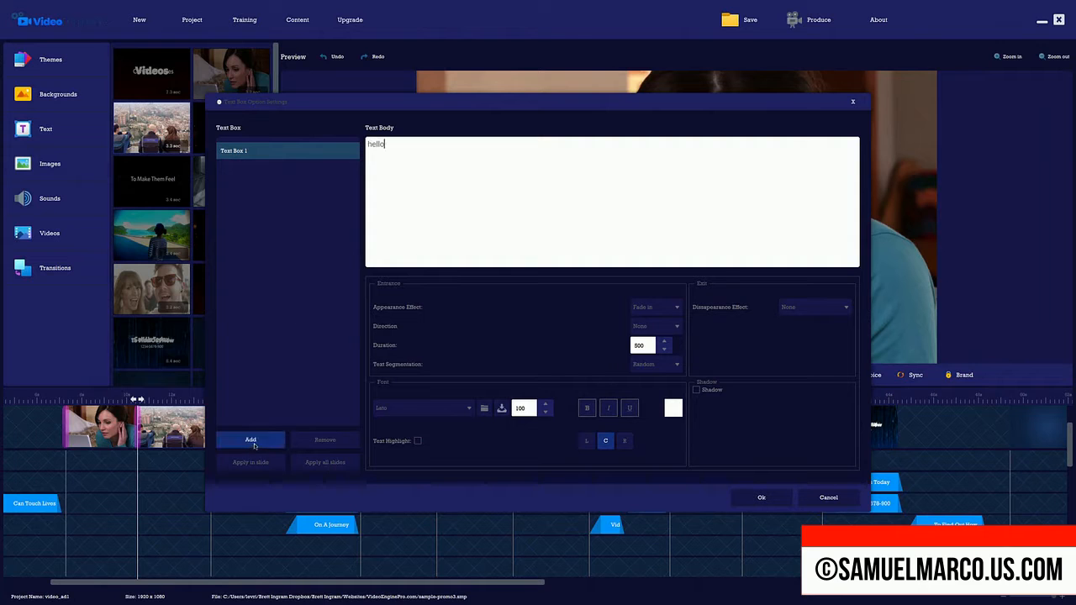
left_click(420, 408)
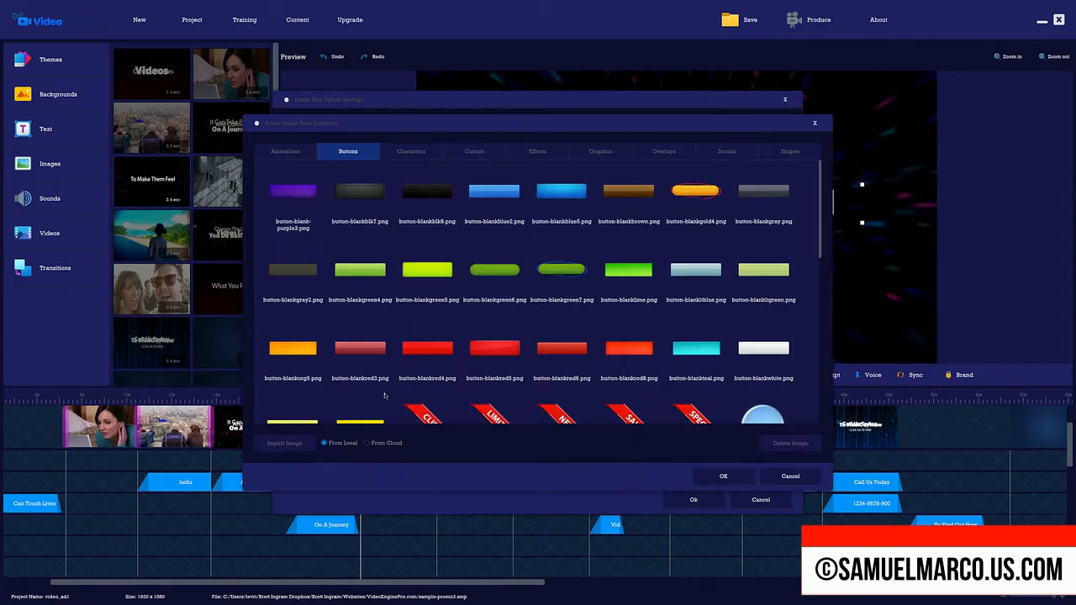
left_click(411, 151)
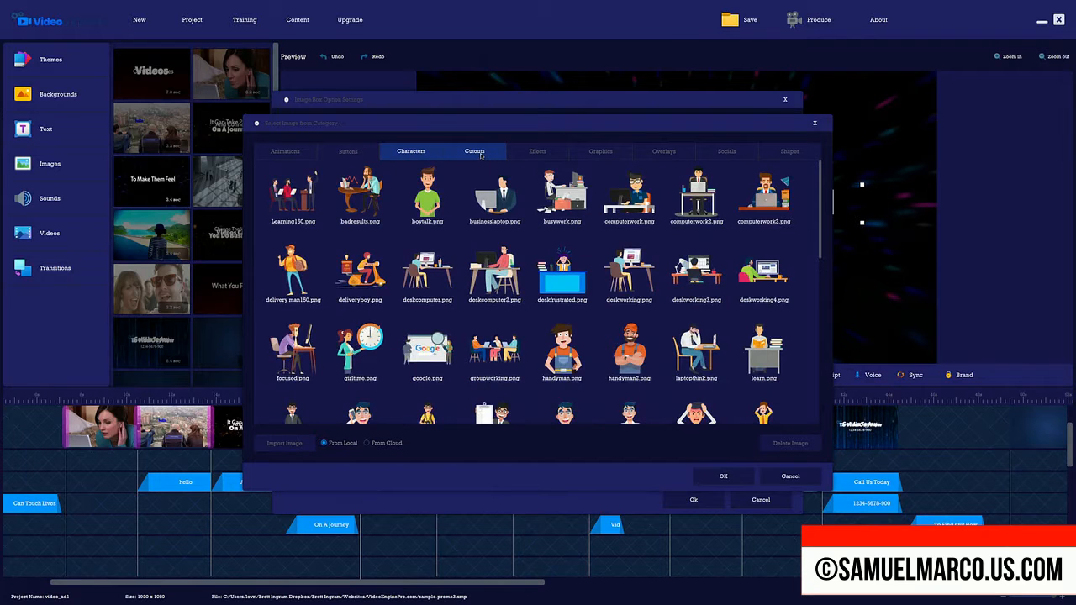
left_click(601, 152)
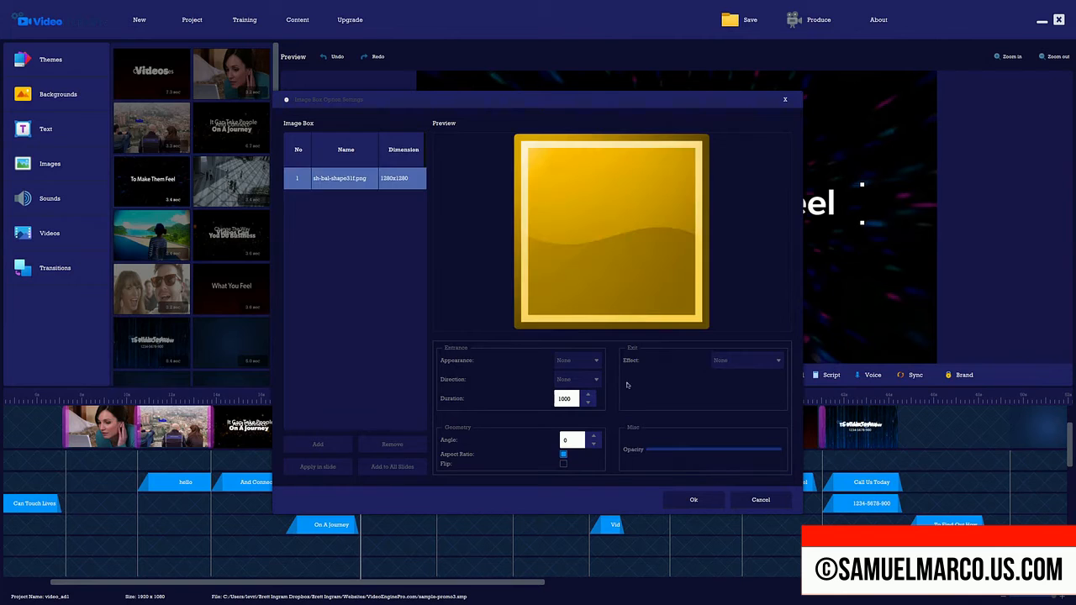
left_click(577, 360)
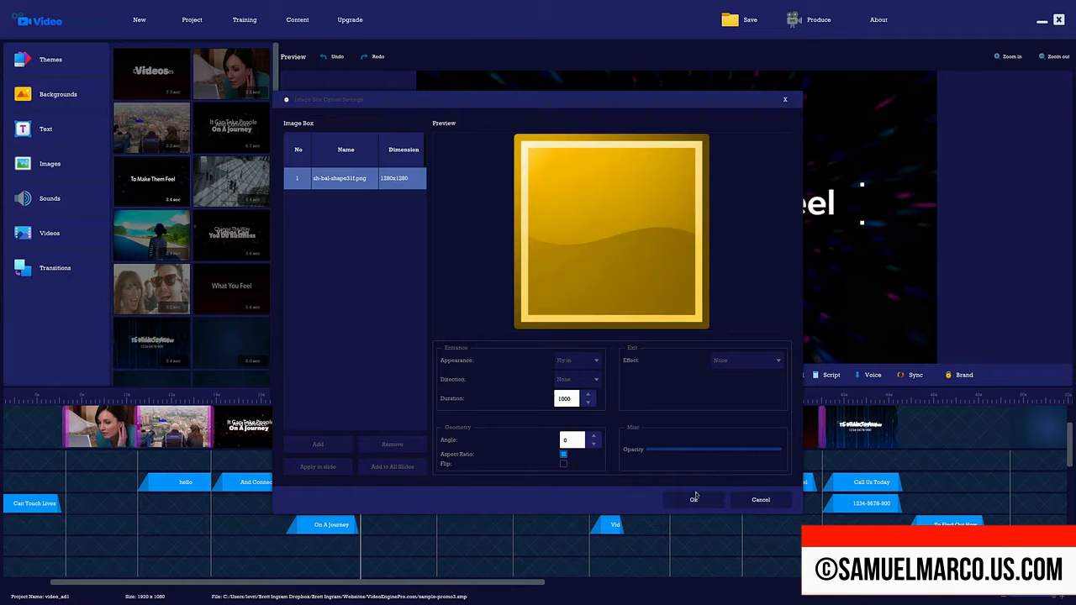
left_click(694, 499)
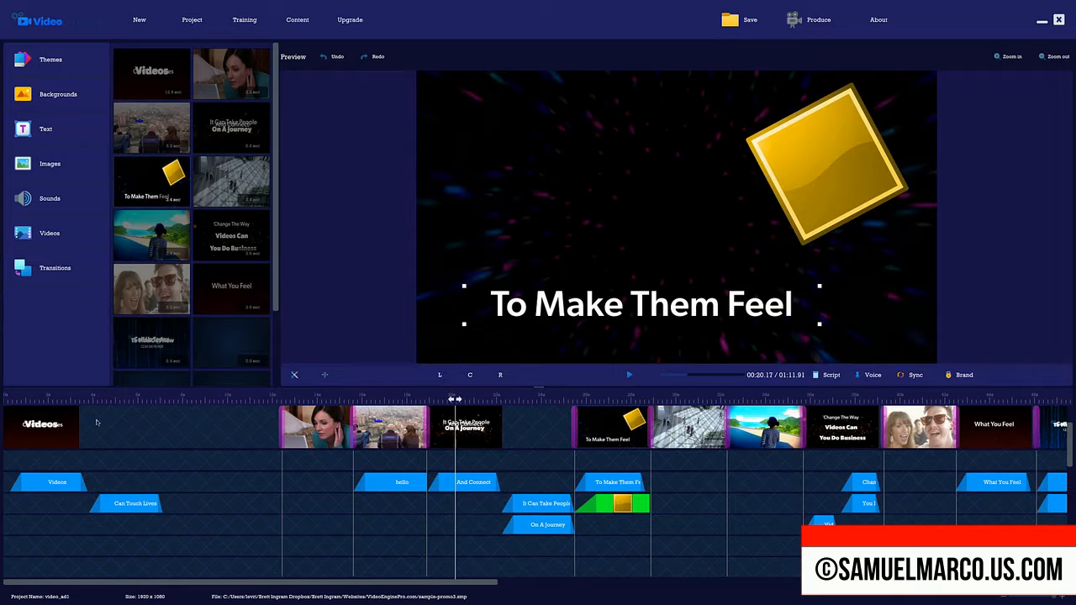
- Open the script and text-to-speech editor, then cancel it without changes
left_click(872, 375)
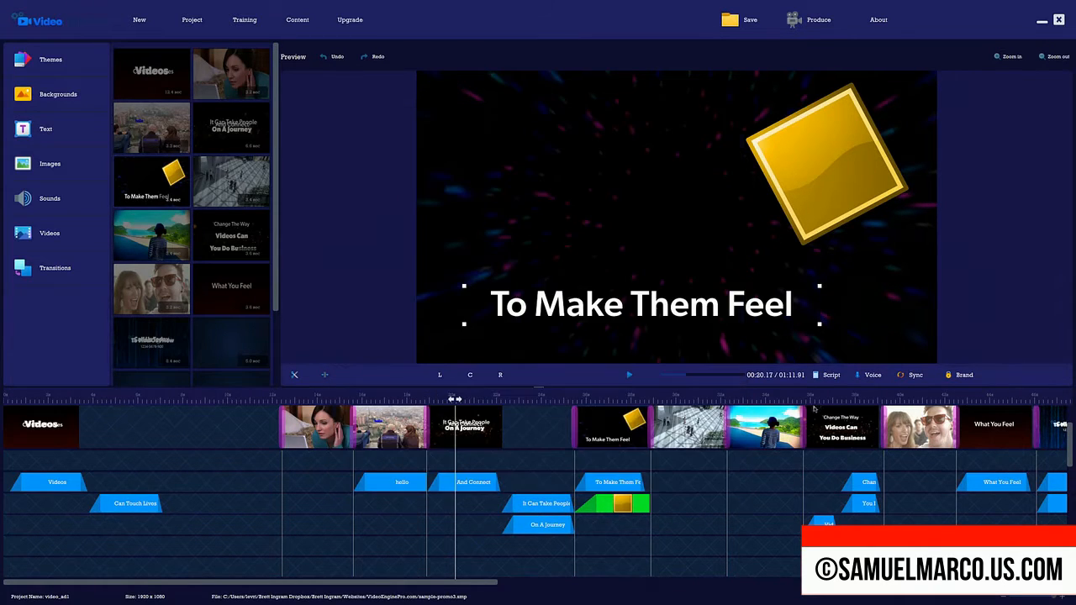
left_click(831, 375)
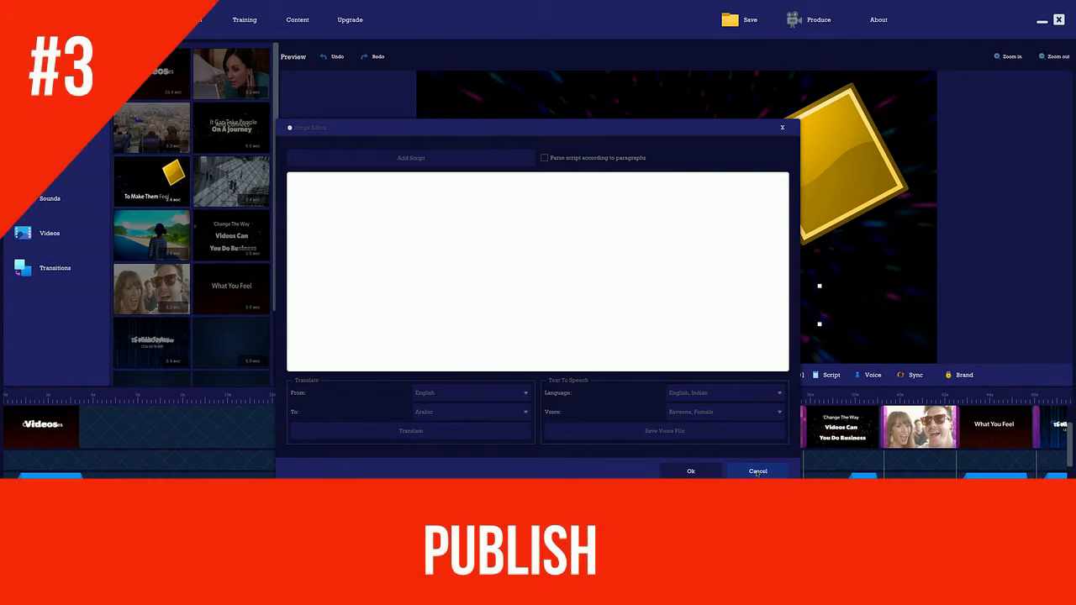
left_click(758, 471)
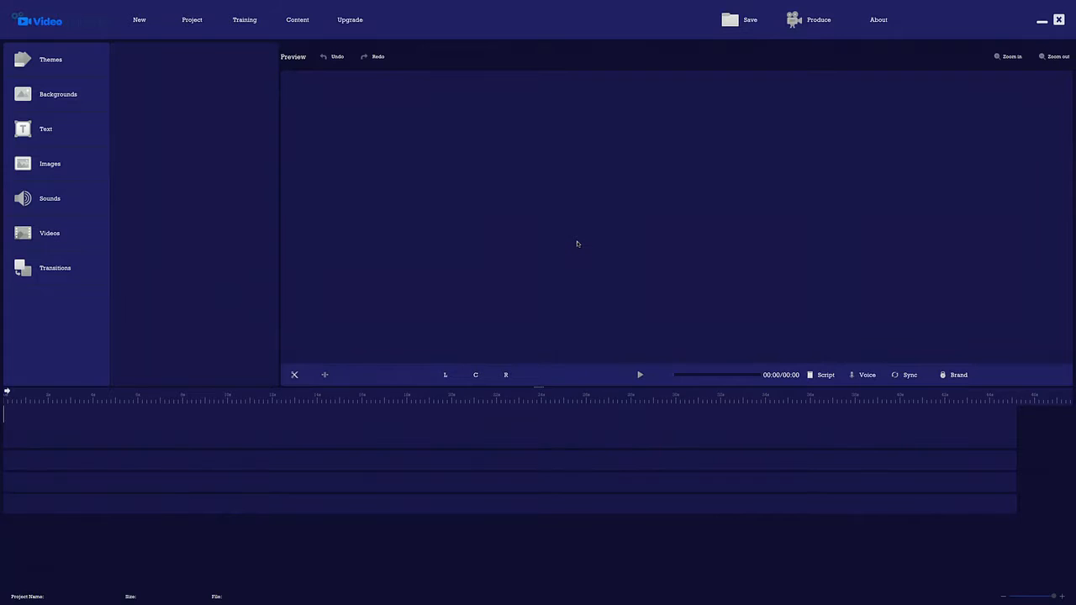
mouse_move(326, 419)
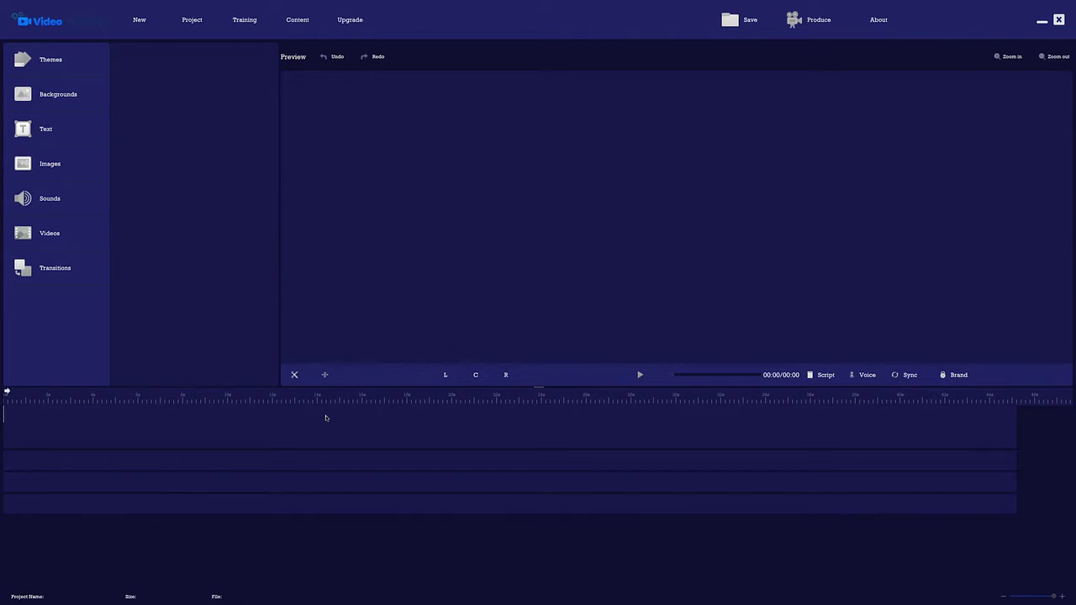
mouse_move(366, 317)
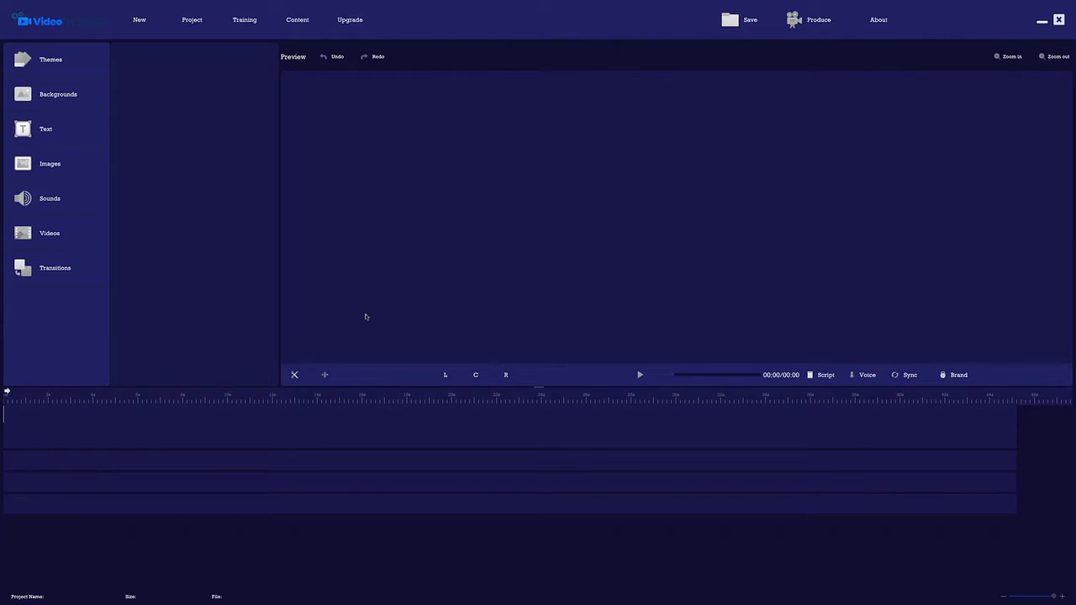
mouse_move(416, 347)
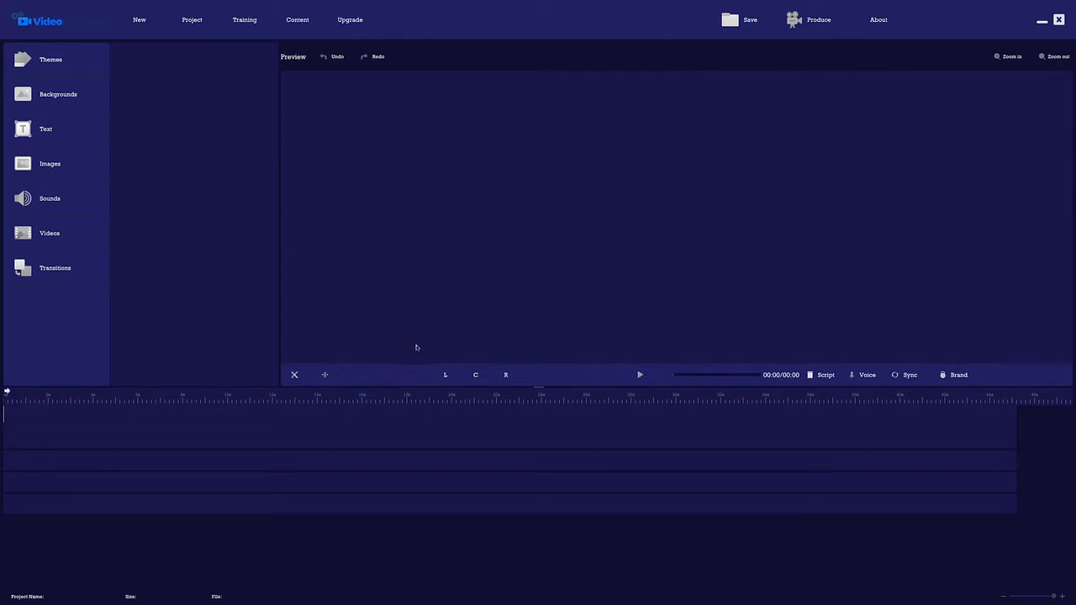
mouse_move(517, 320)
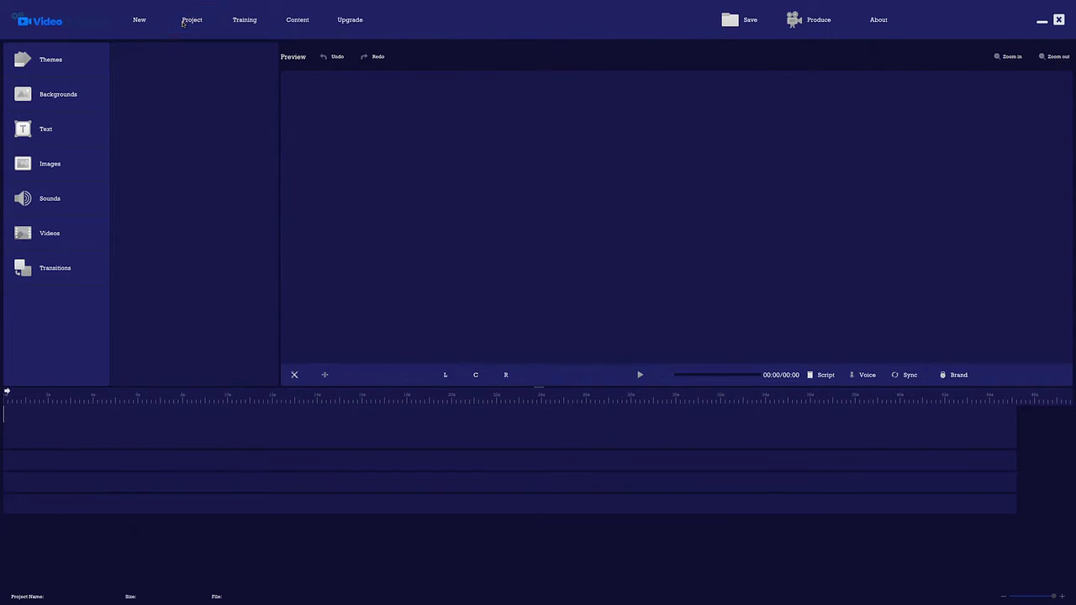
- Open sample-promo3.smp, preview the Emerald theme, and close the theme choices
left_click(192, 19)
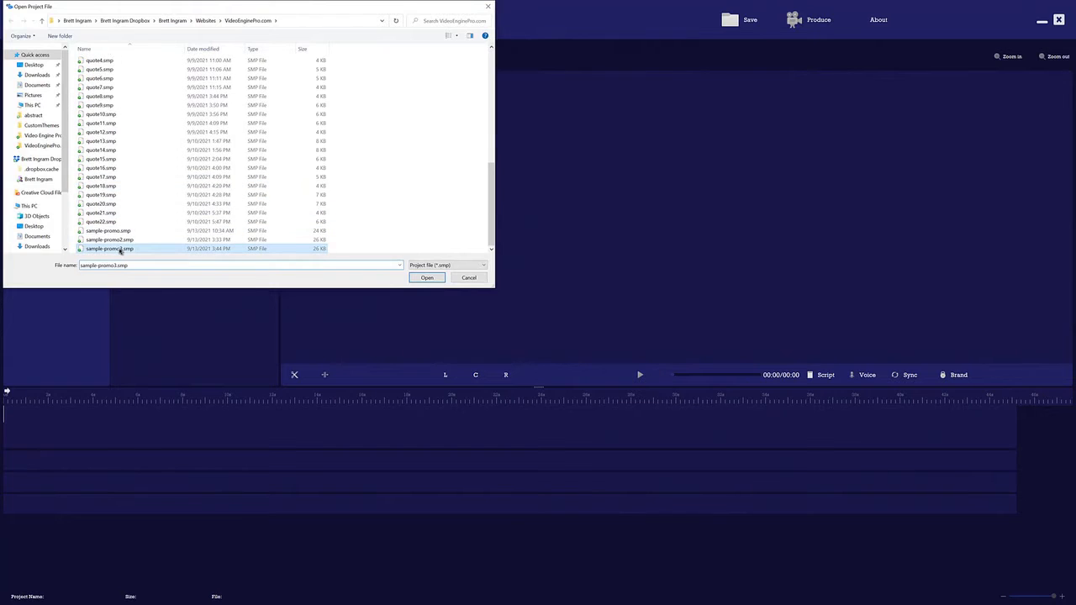
left_click(426, 277)
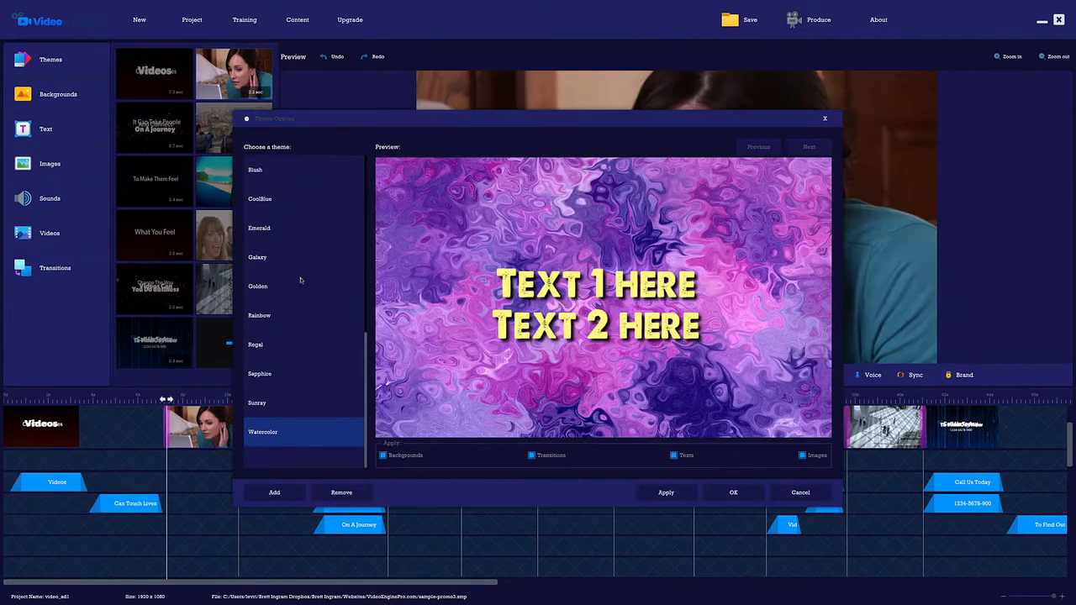
left_click(259, 228)
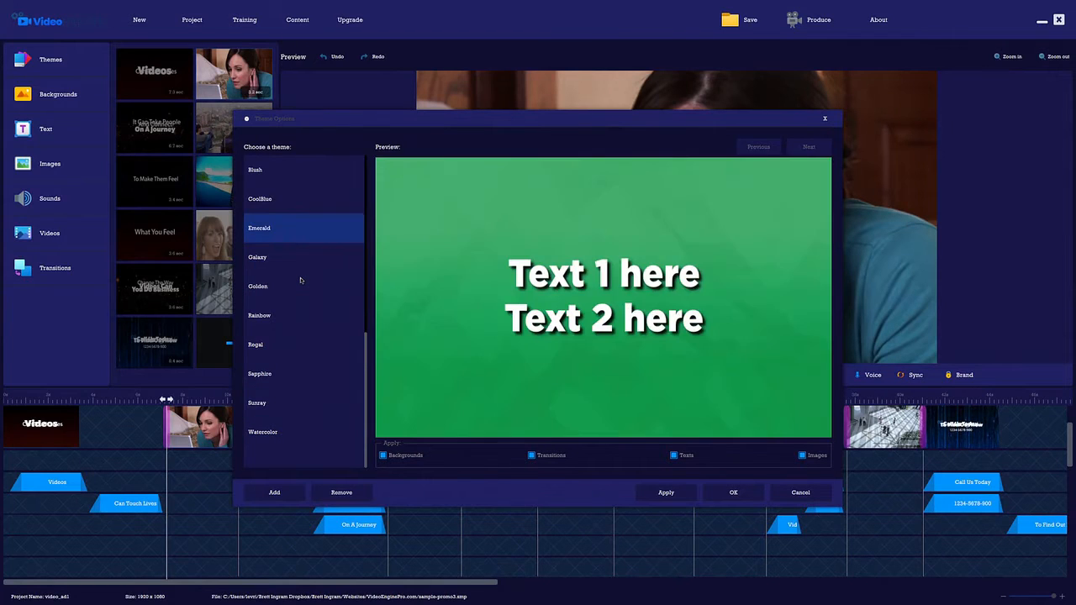
left_click(800, 493)
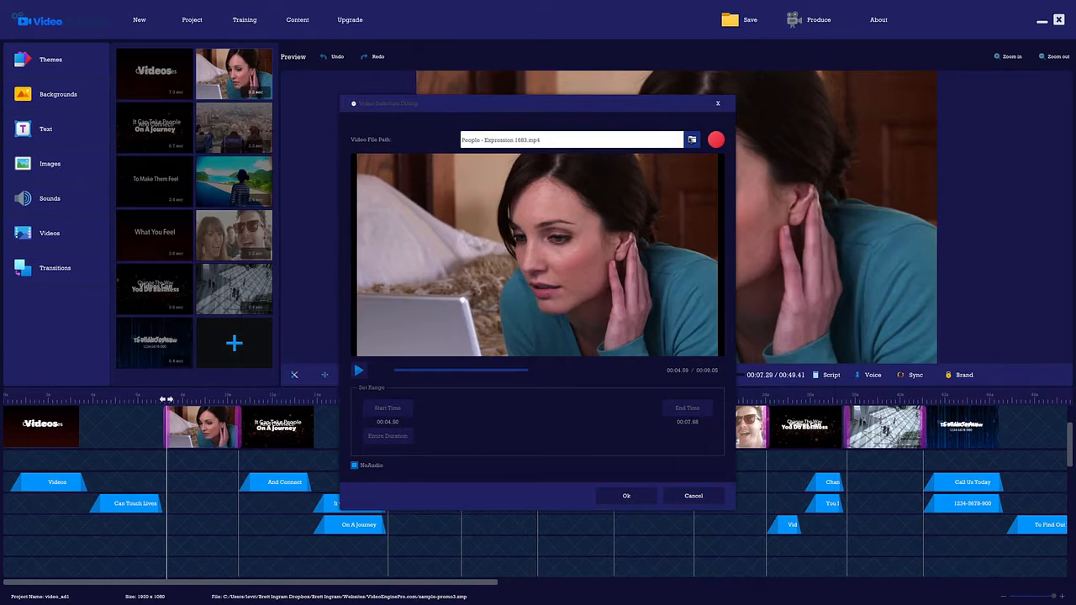
- Check the video library, then trim the woman-at-laptop clip to about 0.88–6.45 s
left_click(692, 138)
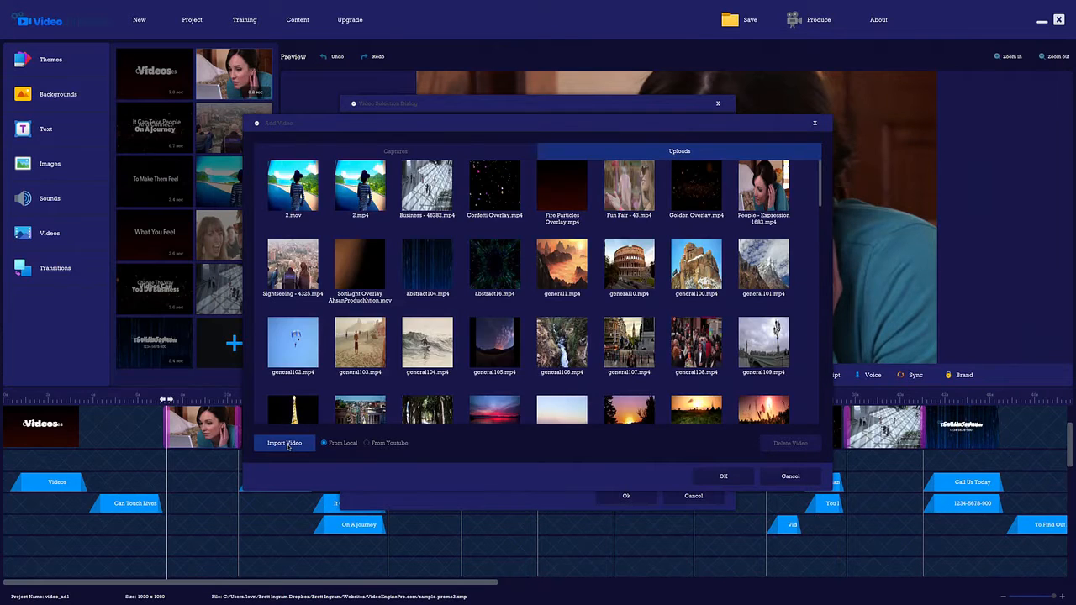
left_click(366, 443)
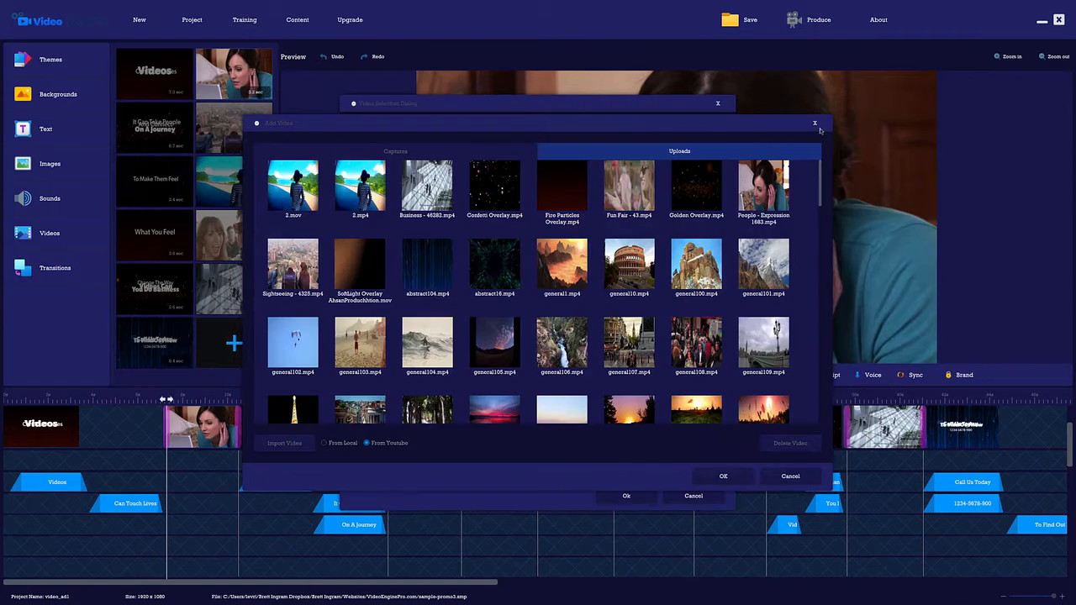
left_click(764, 190)
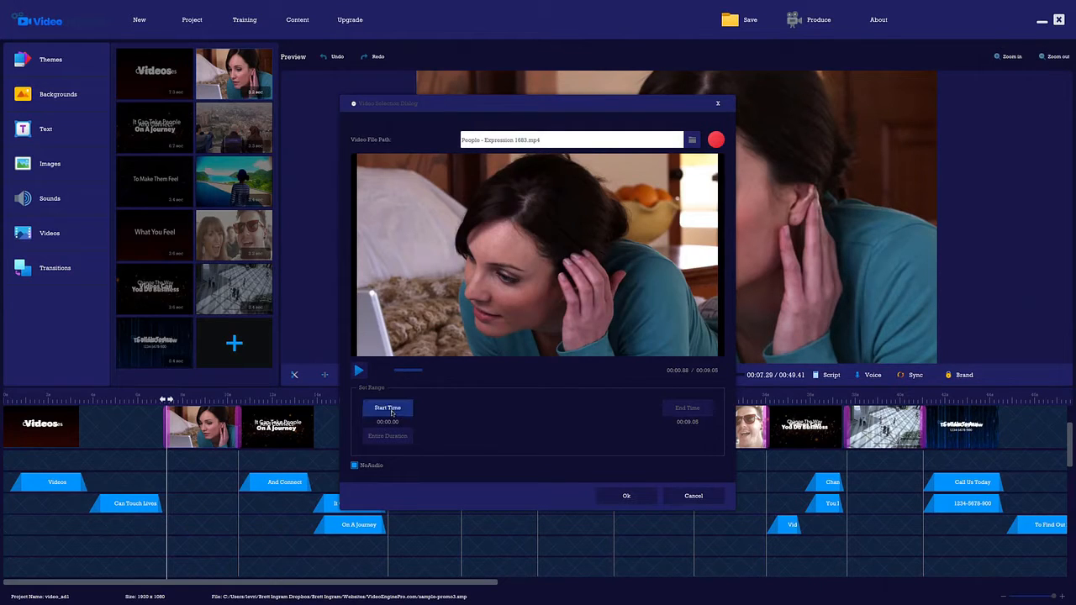
left_click(687, 408)
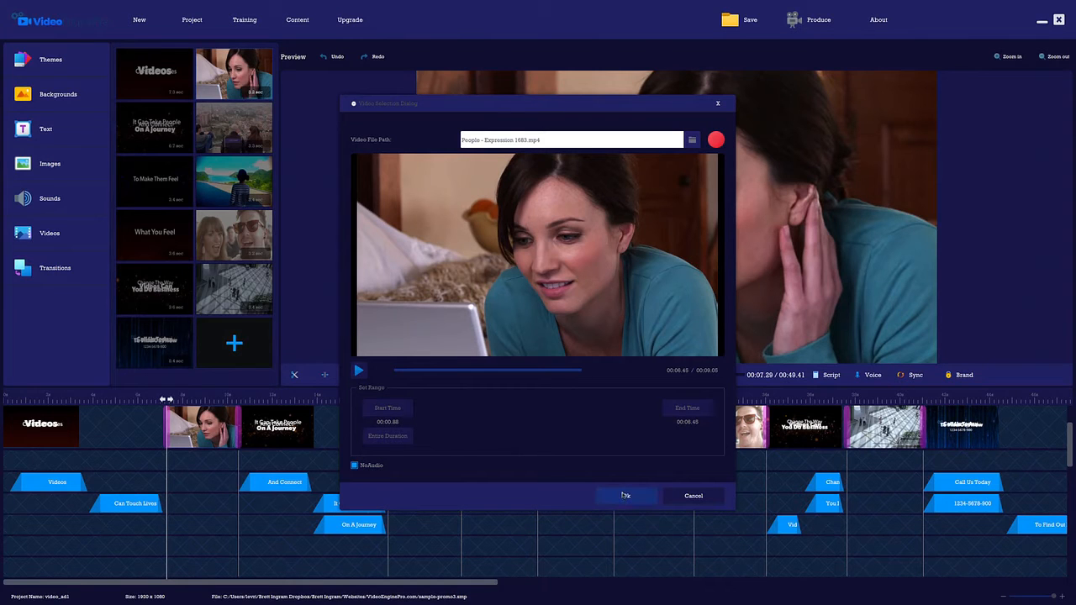
left_click(625, 495)
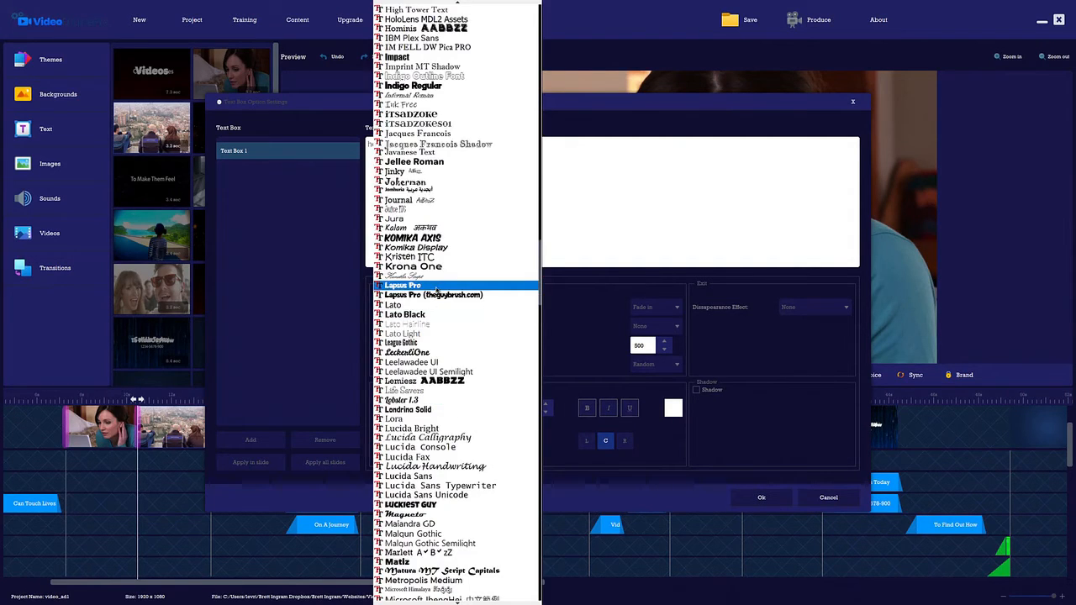
- Set the hello caption's font to Lapsus Pro and add it
left_click(402, 285)
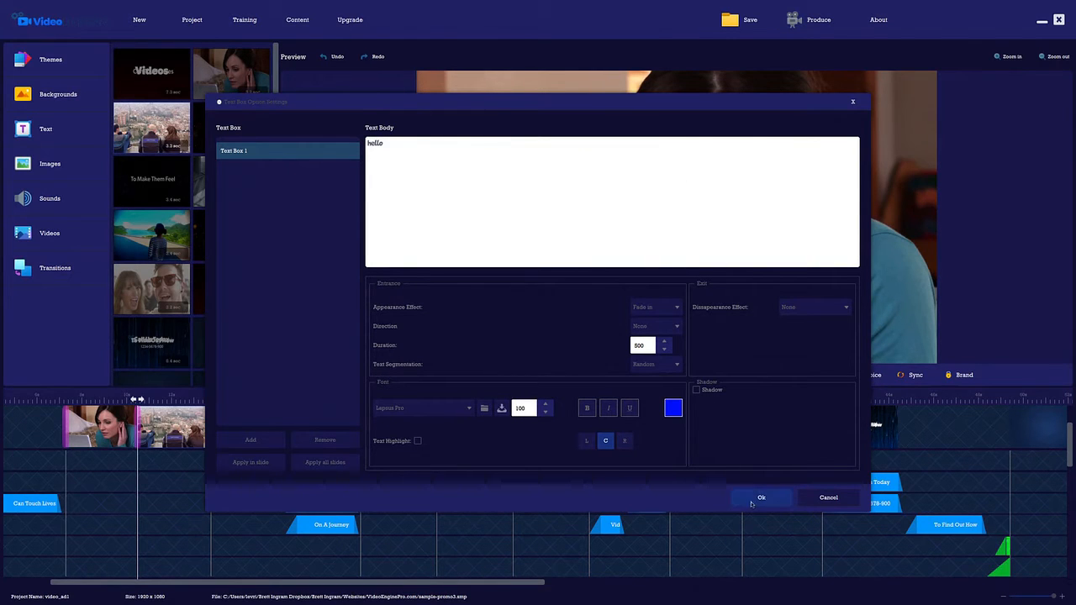
left_click(760, 497)
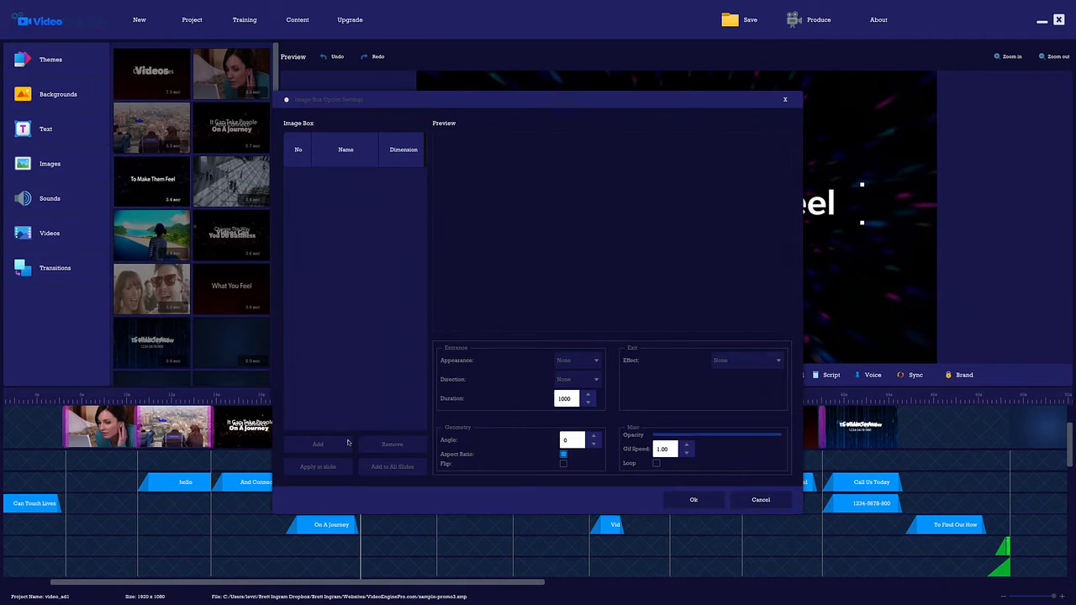
- Add an image, browsing the Effects and Graphics categories for the gold square
left_click(318, 444)
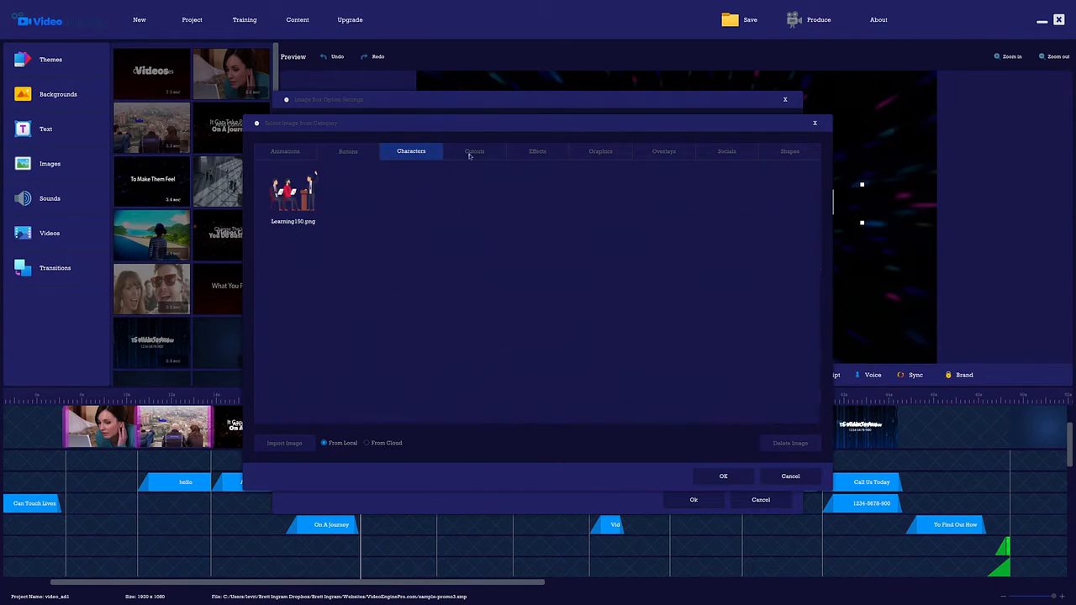
left_click(601, 152)
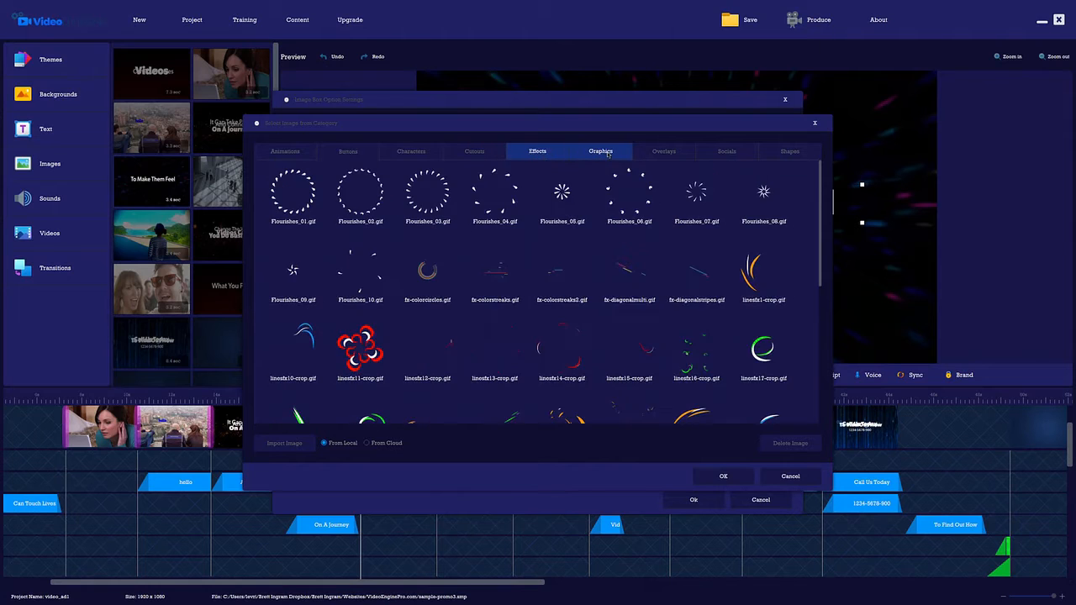
left_click(727, 151)
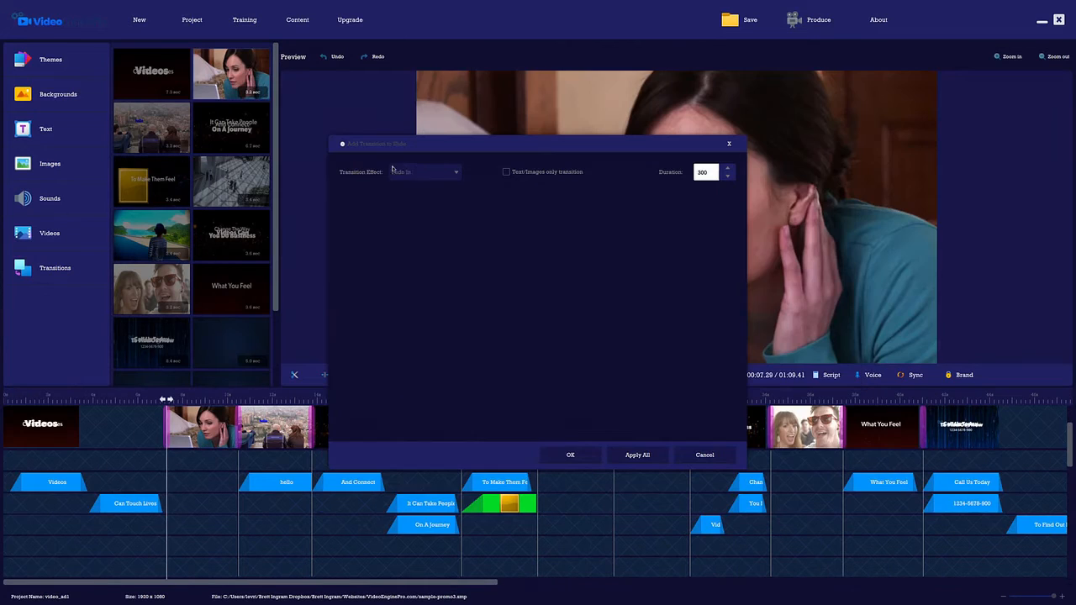
- Pick a transition effect from the Transition Effect dropdown
left_click(425, 171)
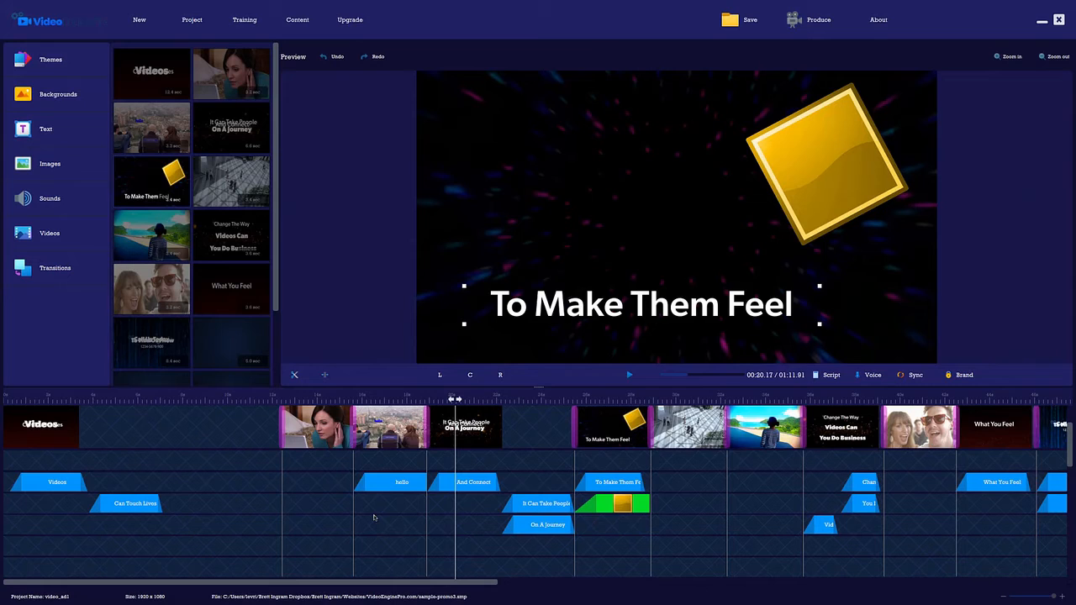
left_click(873, 375)
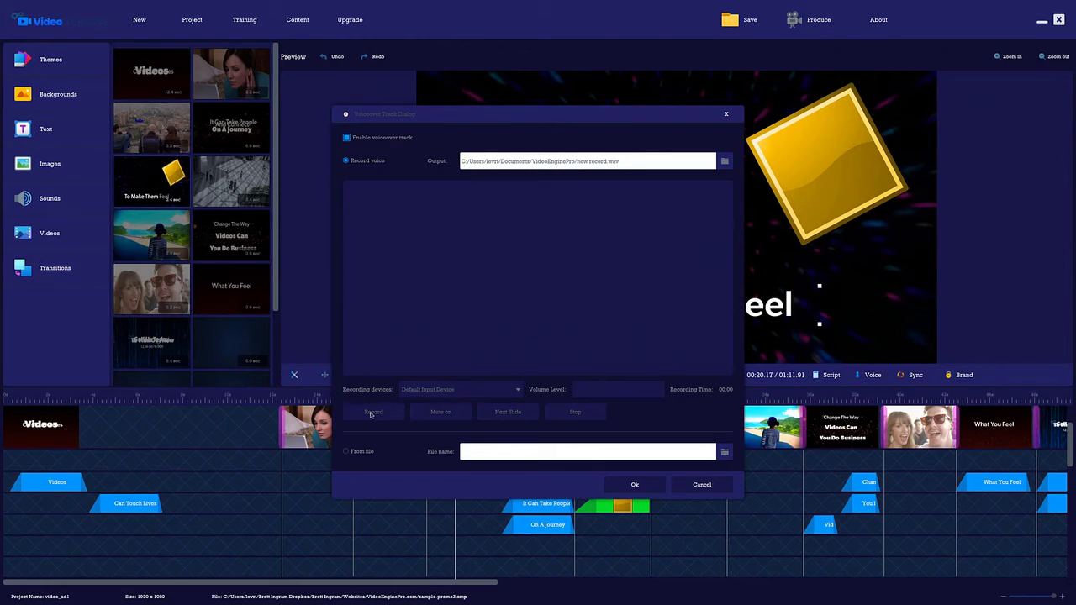
left_click(701, 484)
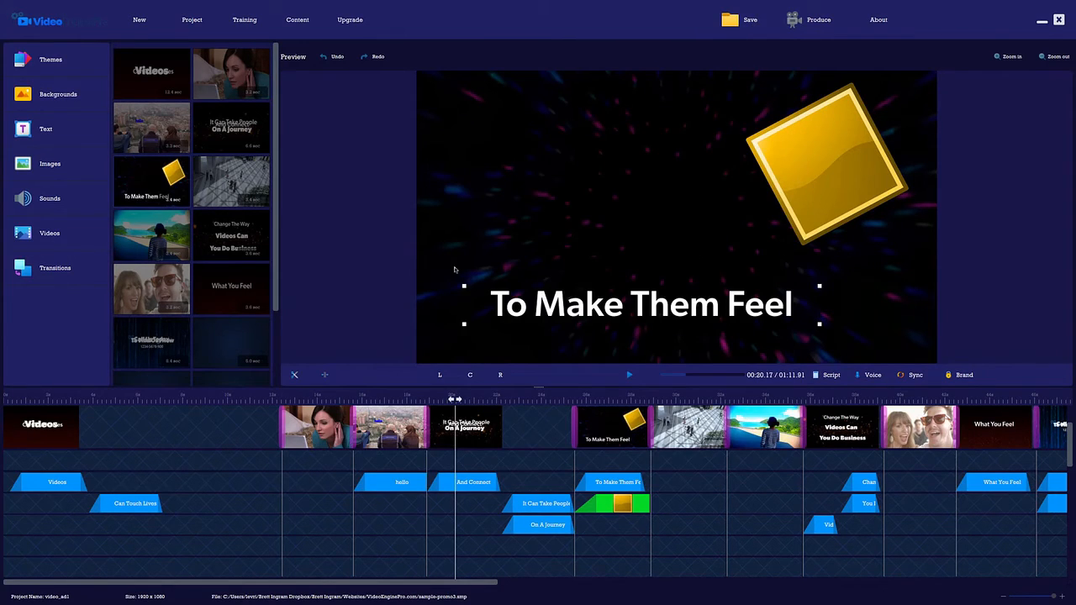
mouse_move(734, 136)
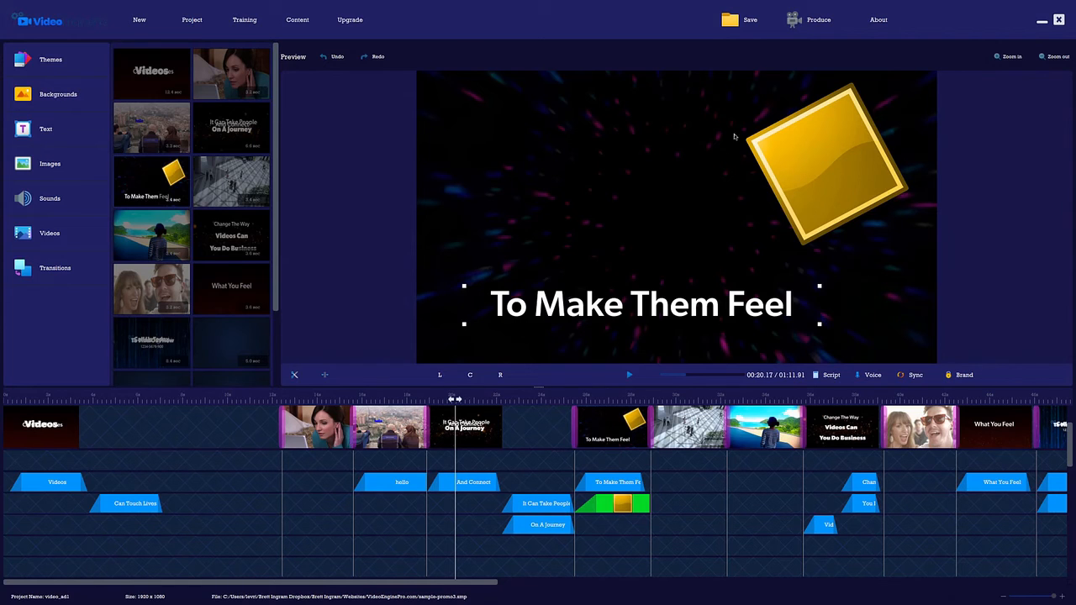
mouse_move(820, 19)
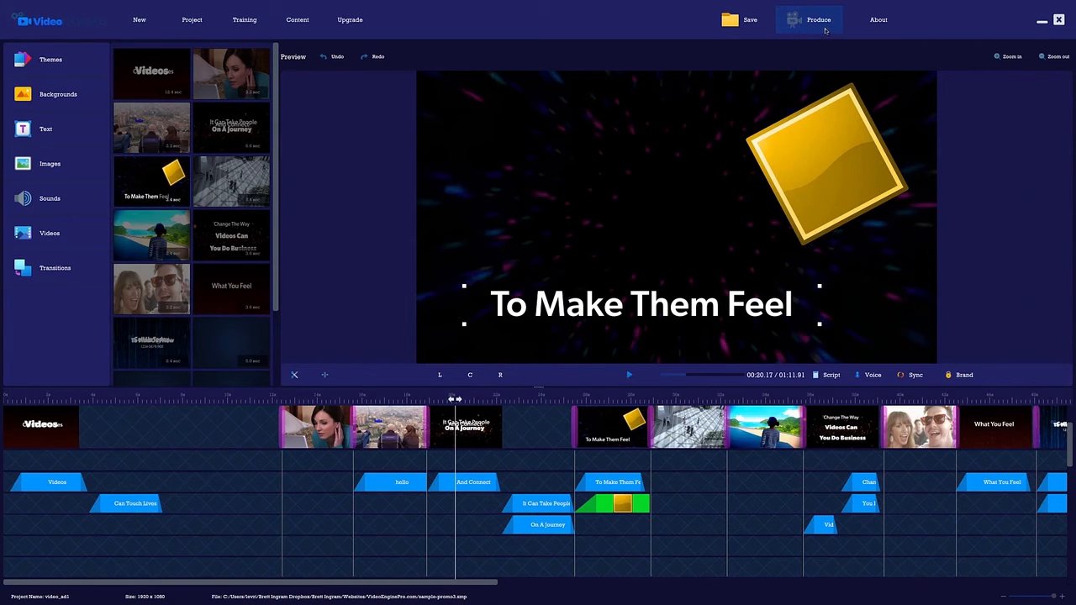